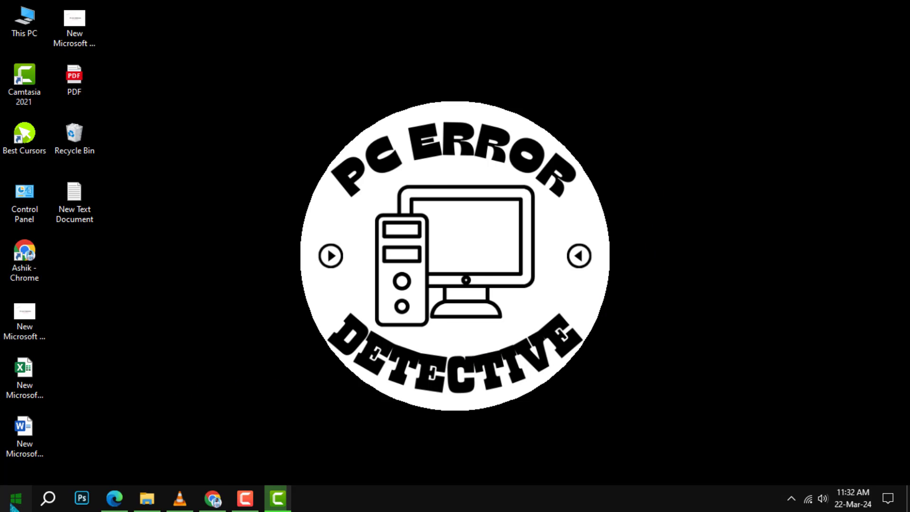
Step: Search Windows for 'settings' from the taskbar search box
left_click(12, 498)
type("s")
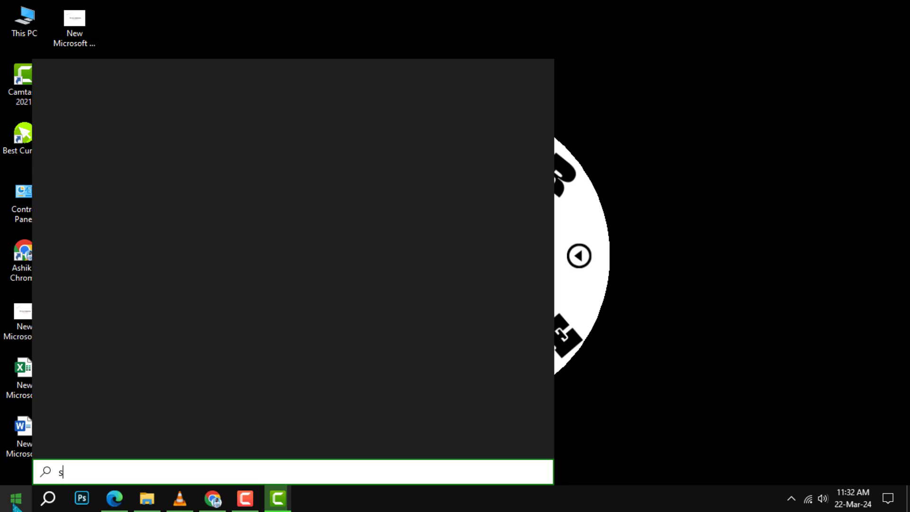
type("ettings")
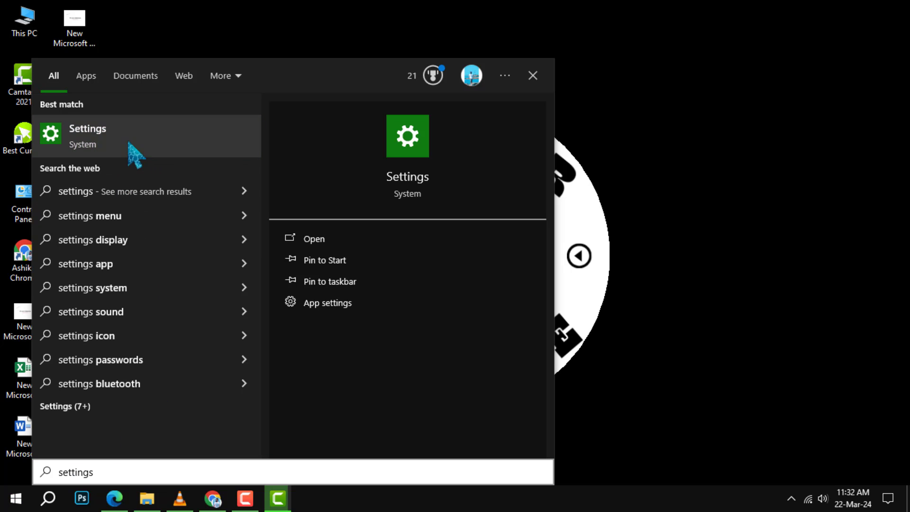
Step: Launch Settings and go to Apps, then the Default apps page
left_click(87, 136)
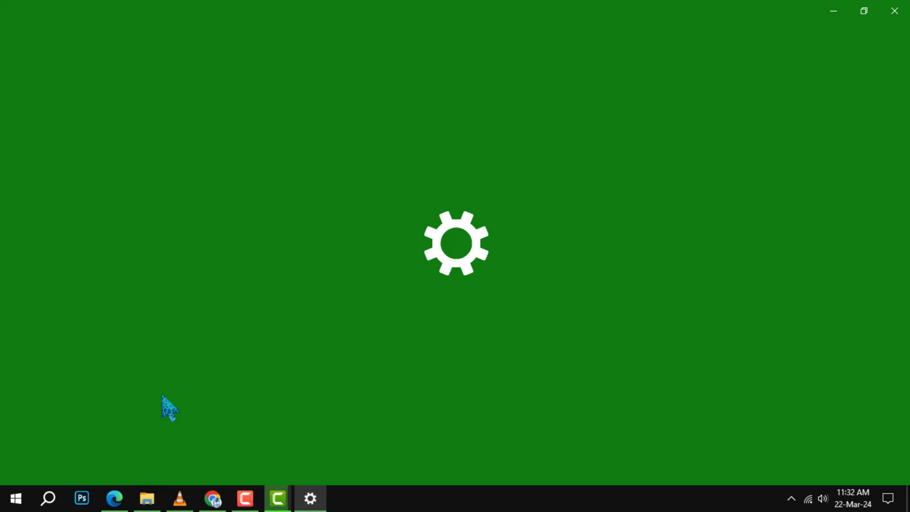
left_click(310, 498)
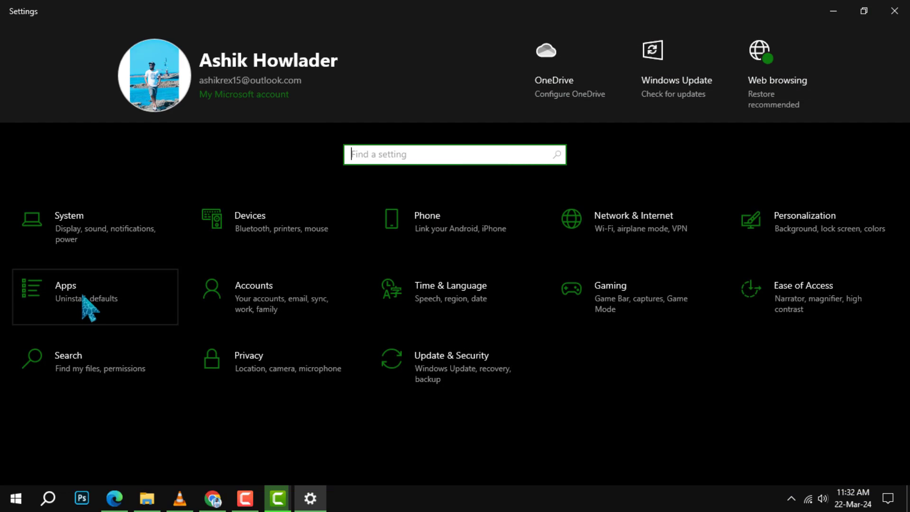
left_click(65, 289)
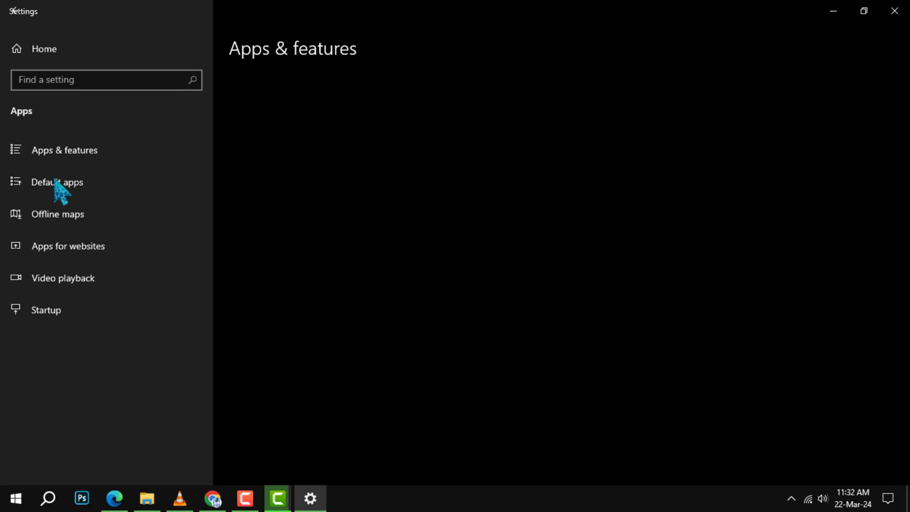
left_click(65, 150)
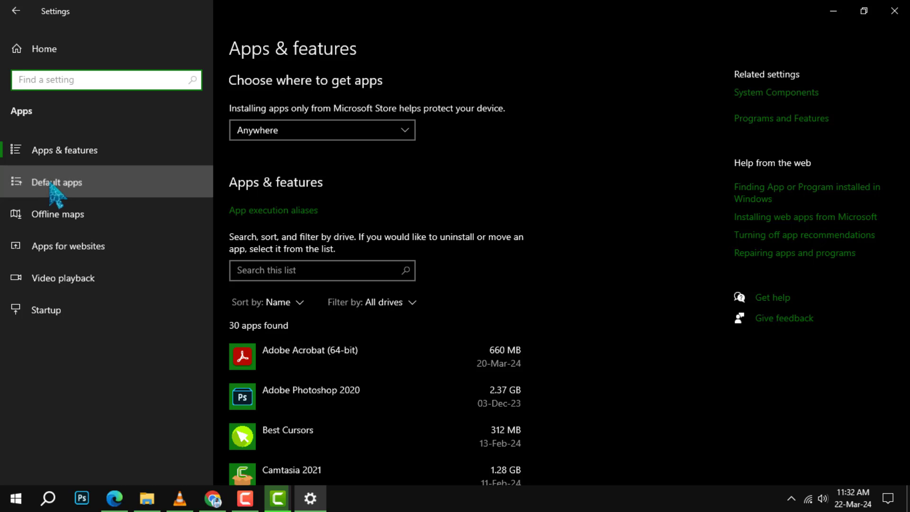
left_click(57, 182)
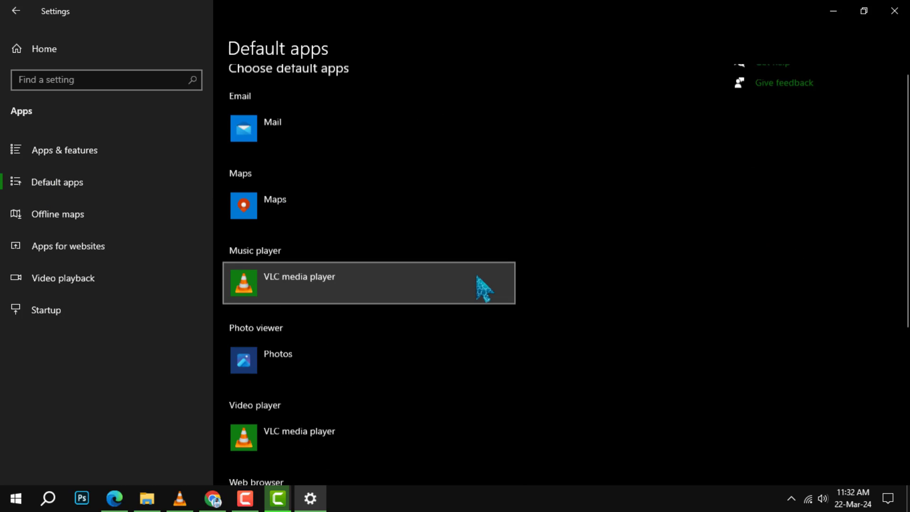
Step: Replace Microsoft Edge with Google Chrome as the default web browser
scroll("down", 3)
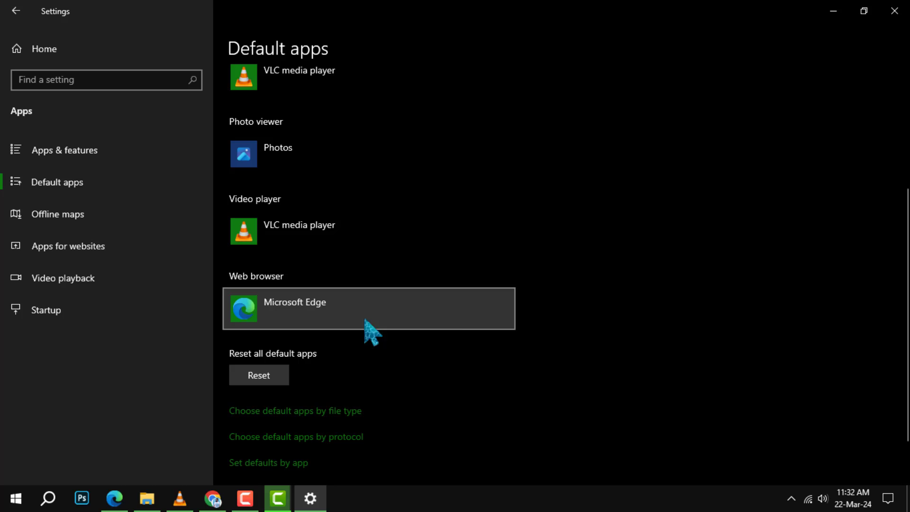
left_click(369, 308)
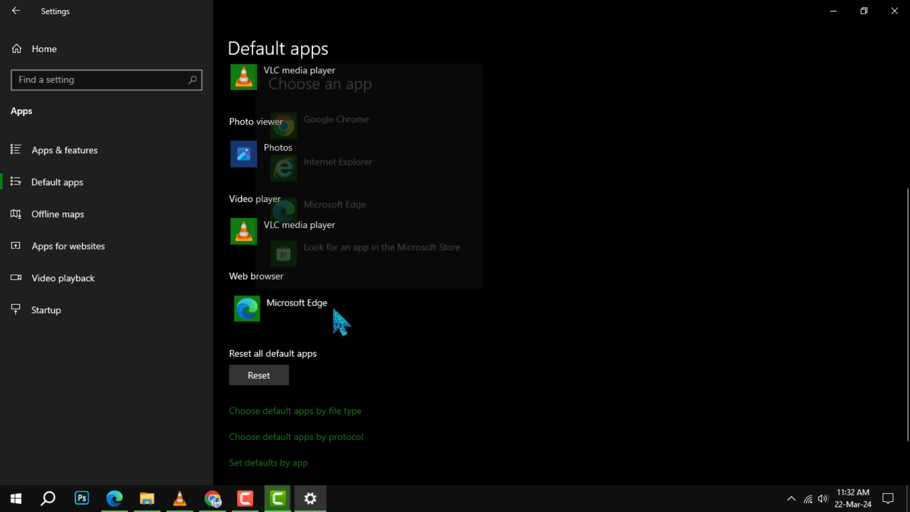
left_click(294, 308)
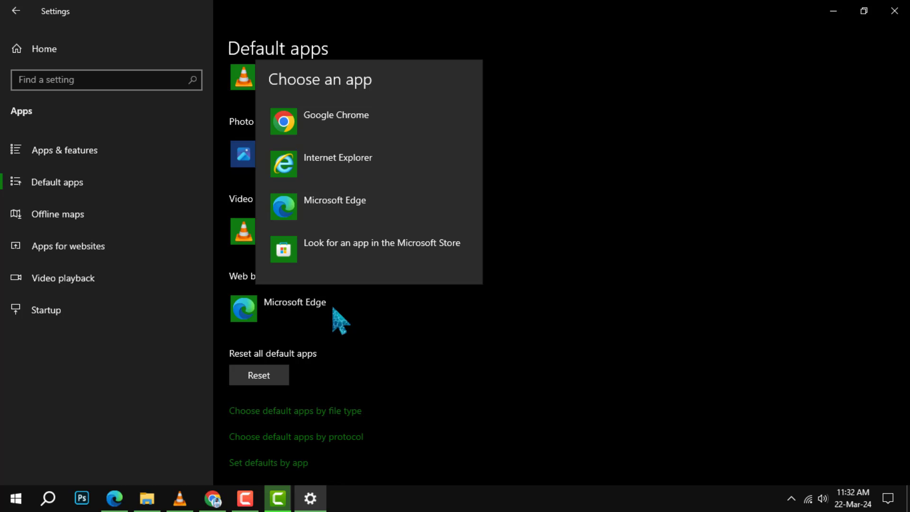
mouse_move(380, 121)
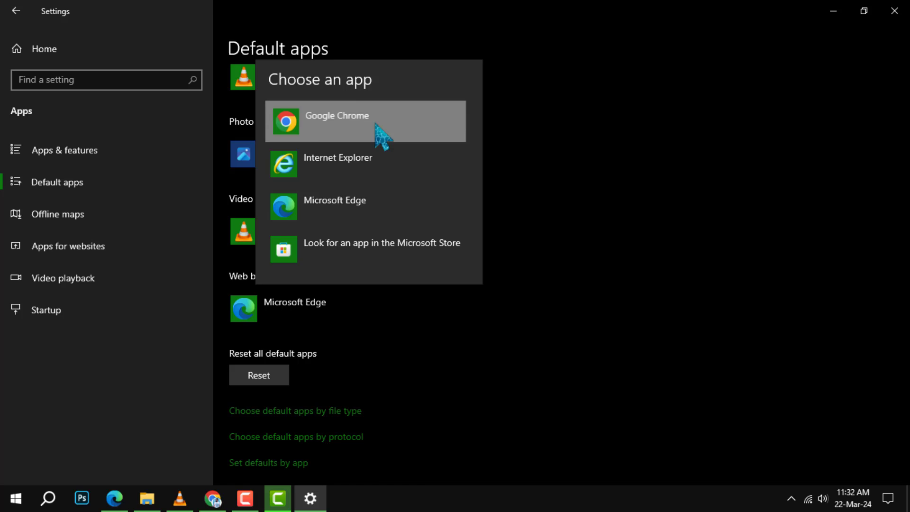
left_click(335, 115)
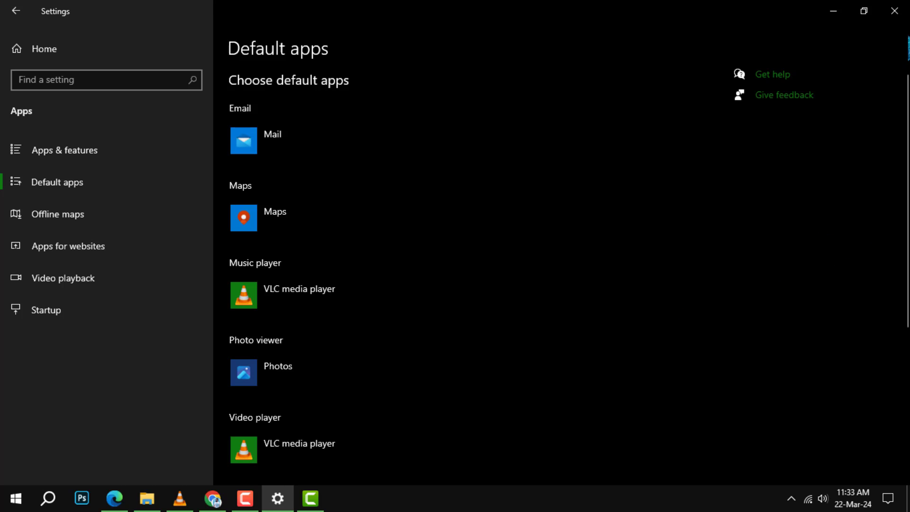
scroll("down", 3)
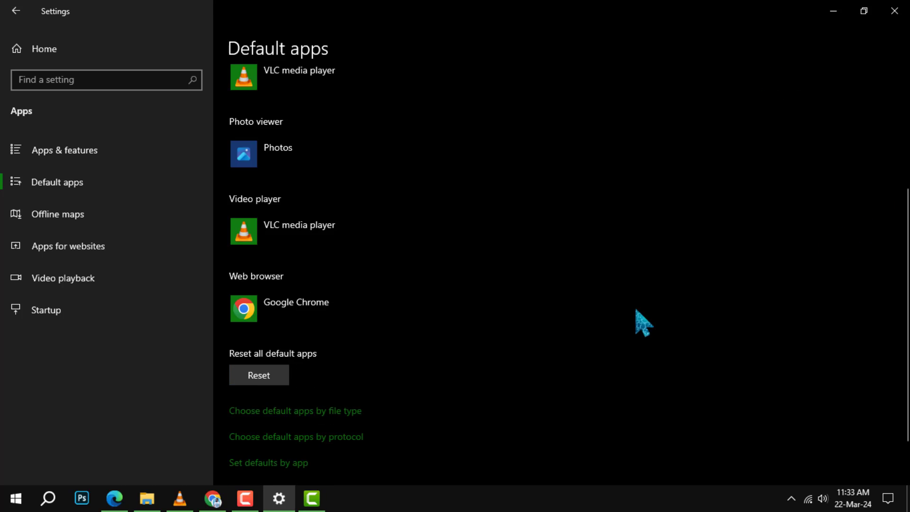